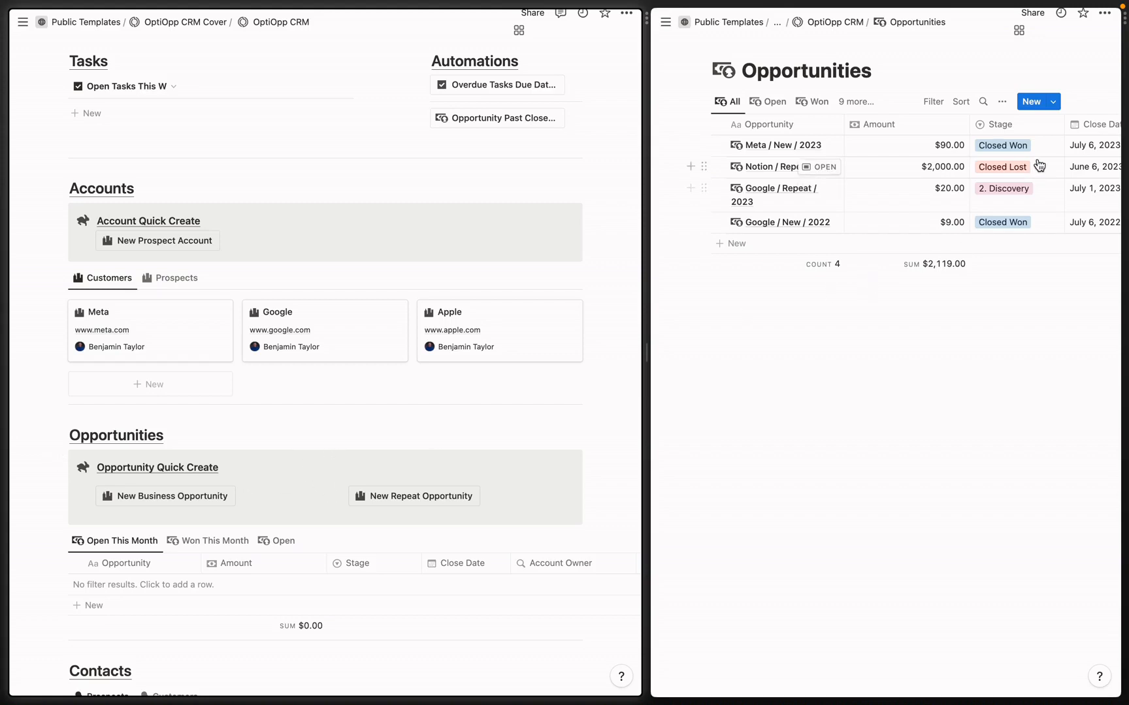
Step: Reveal the Opportunities template list with New Business Opportunity, Repeat Opportunity and Empty
{"action": "left_click", "coordinate": [1051, 101]}
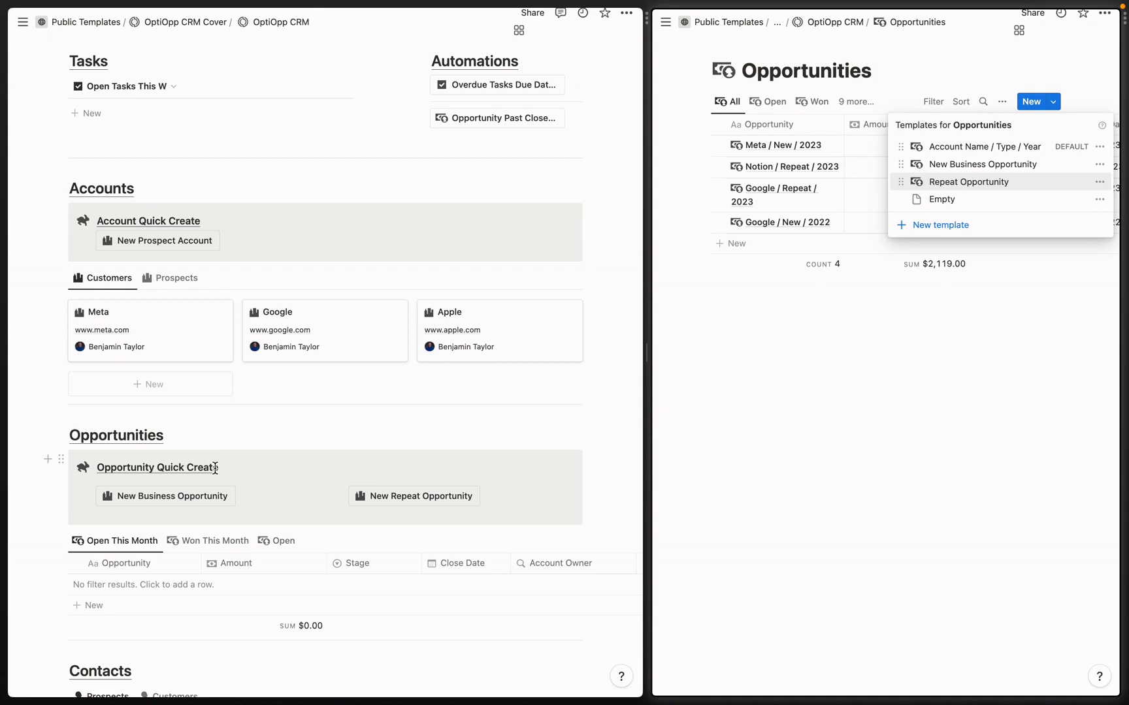
{"action": "mouse_move", "coordinate": [238, 486]}
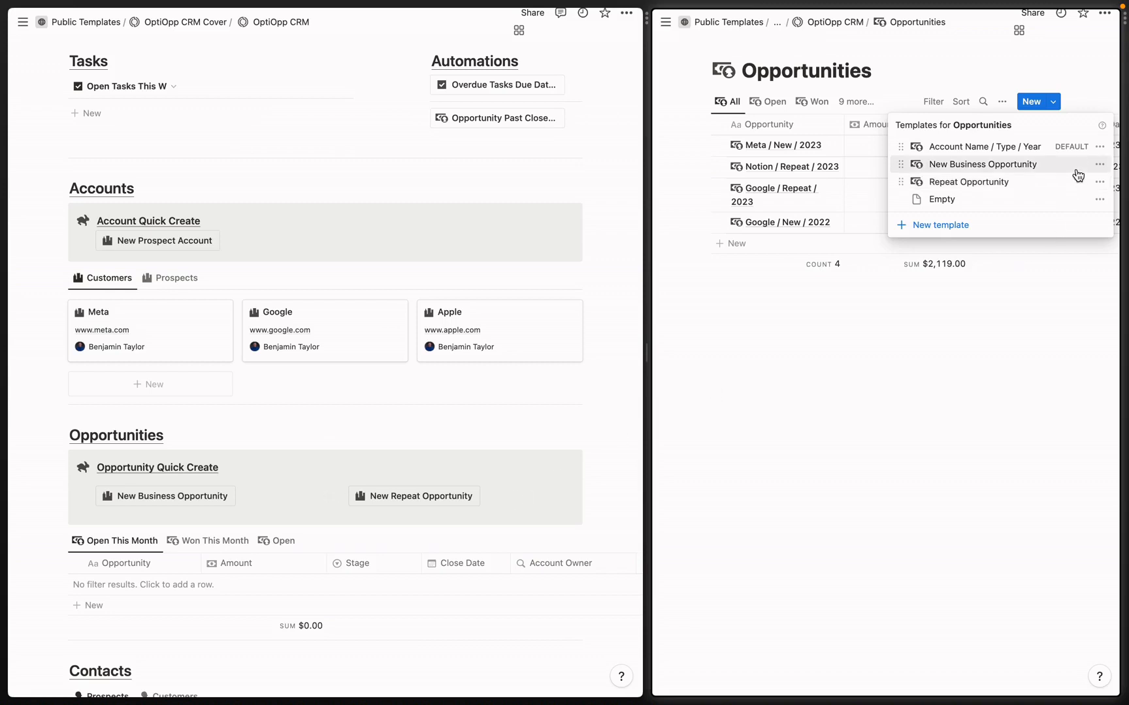
Step: Review the New Business Opportunity template (Stage 1. Prospecting, Type New) and return to the table
{"action": "left_click", "coordinate": [1098, 165]}
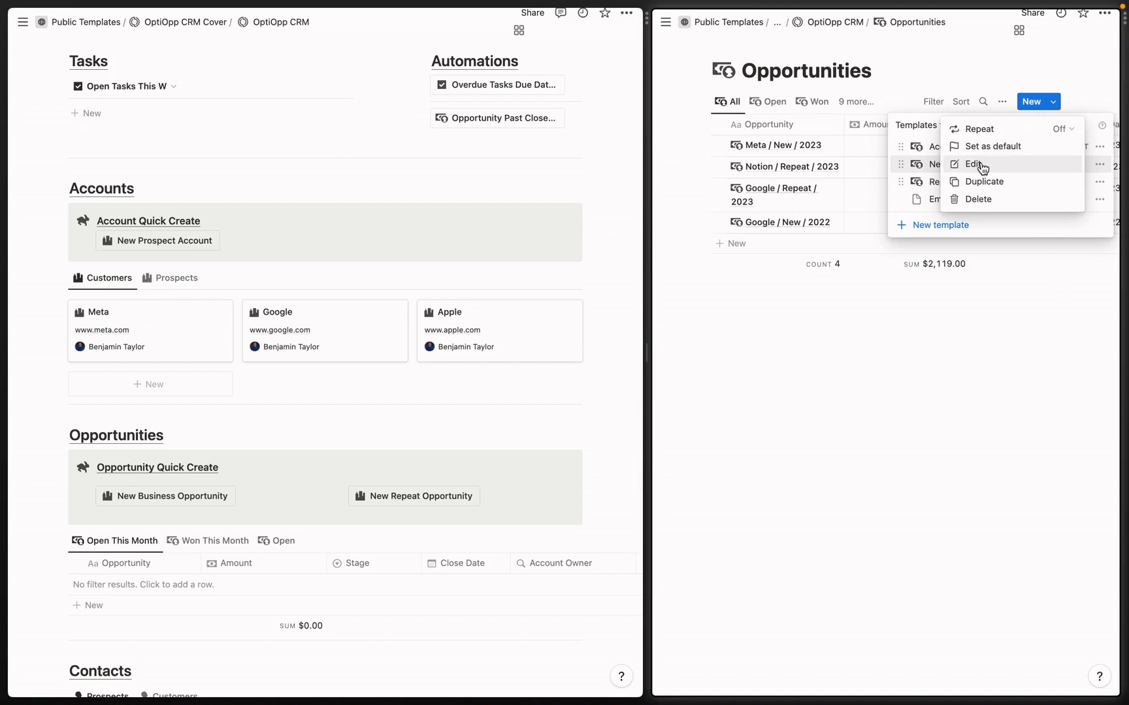
{"action": "left_click", "coordinate": [976, 165]}
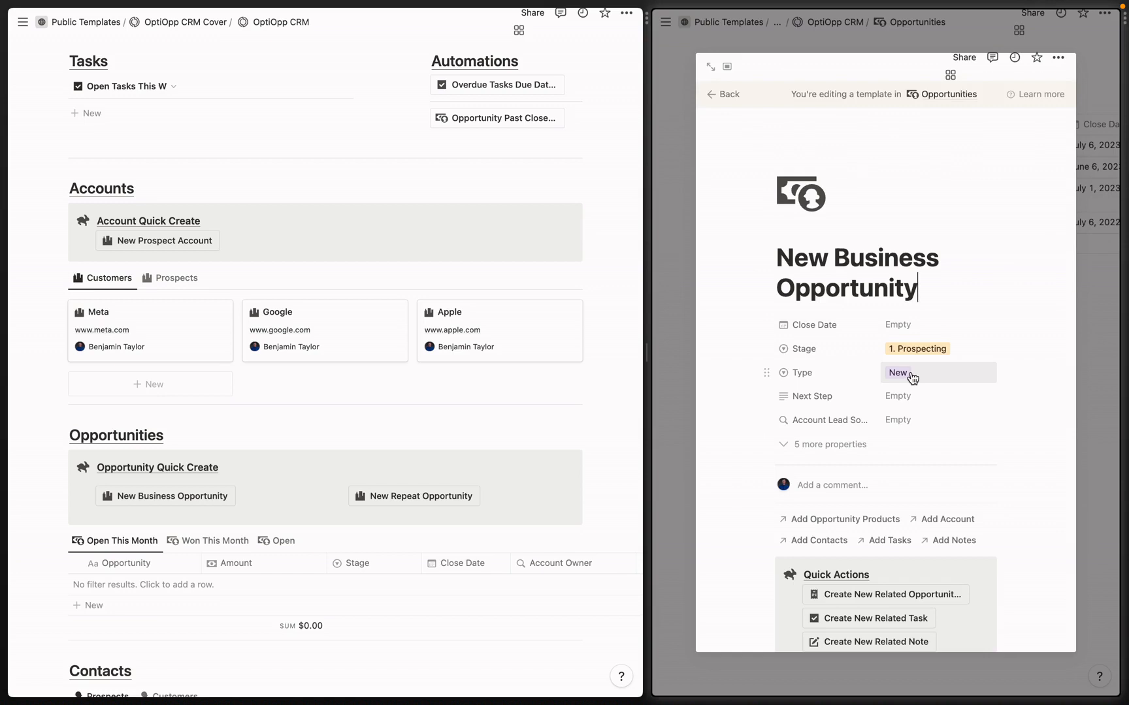
{"action": "left_click", "coordinate": [722, 94]}
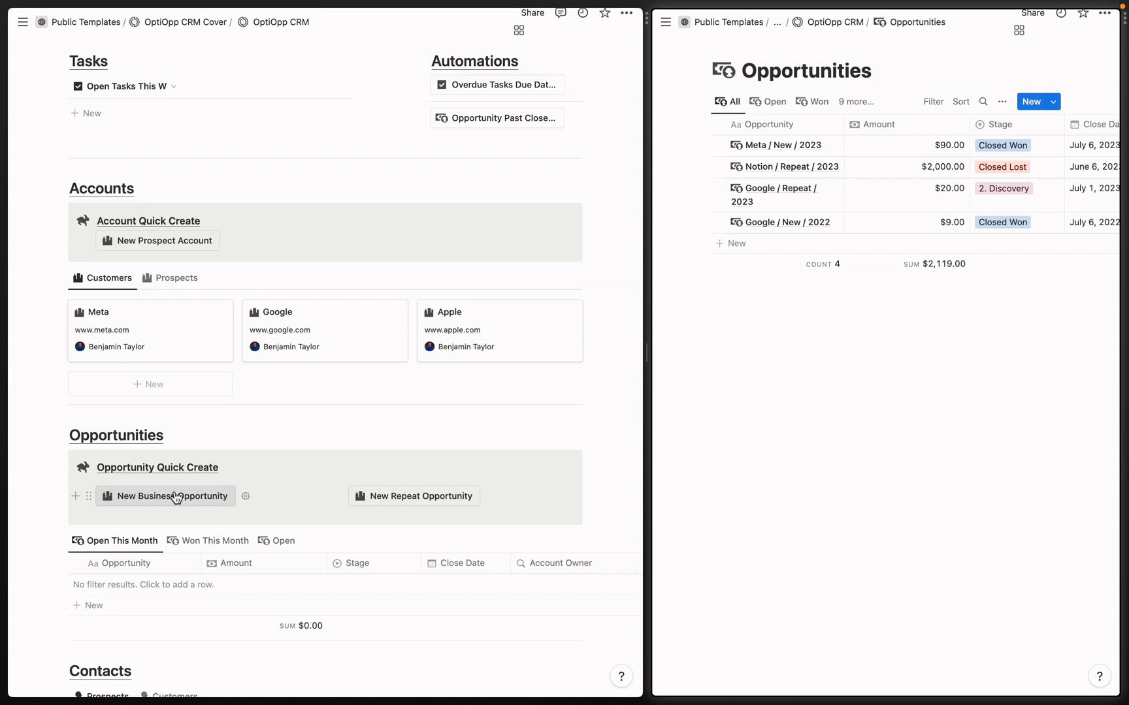
Step: Create New Business and Repeat Opportunity records from the CRM buttons, both at 1. Prospecting
{"action": "left_click", "coordinate": [178, 496]}
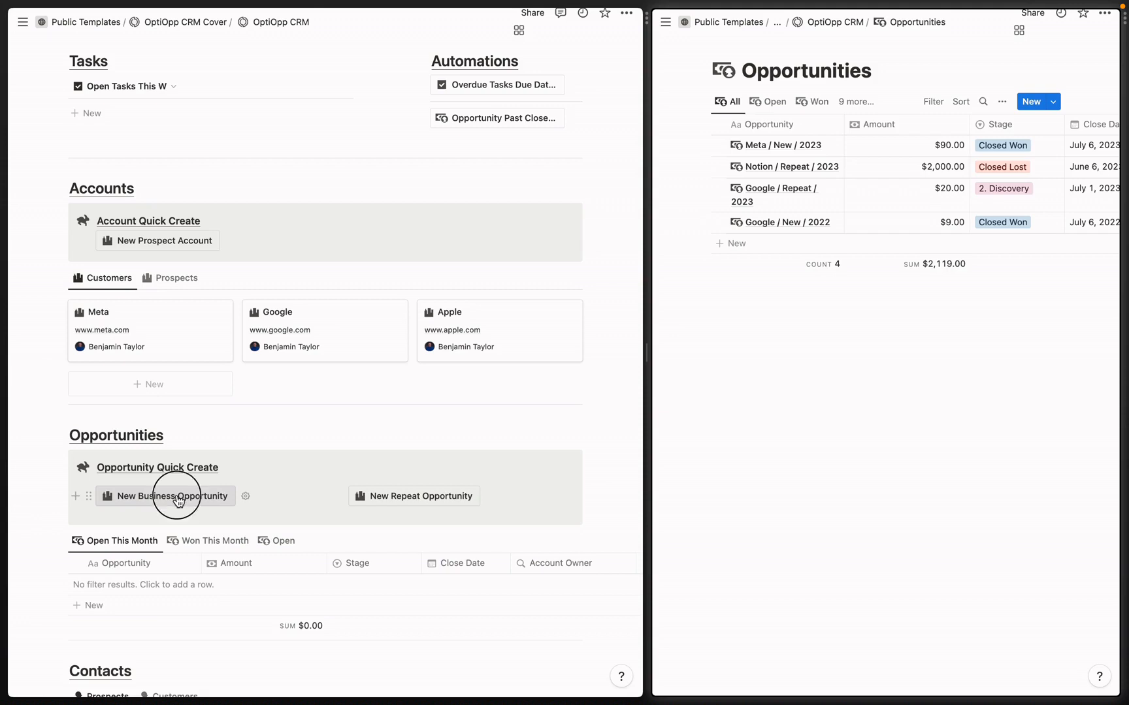
{"action": "left_click", "coordinate": [172, 497]}
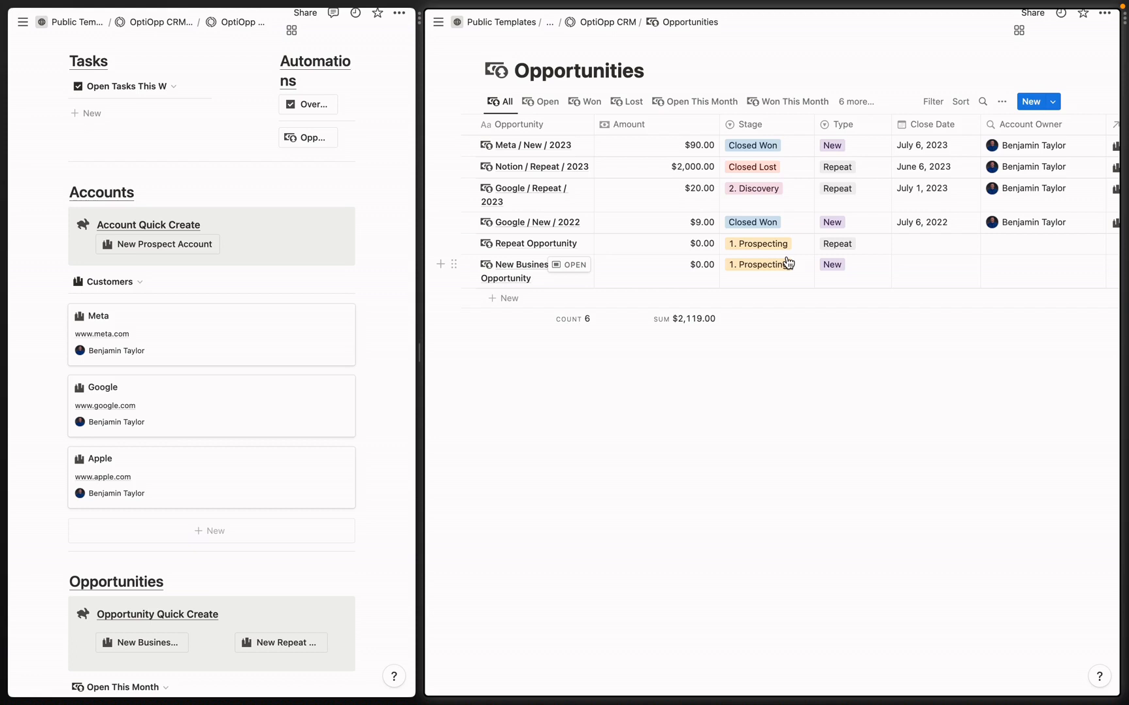
{"action": "left_click", "coordinate": [536, 243]}
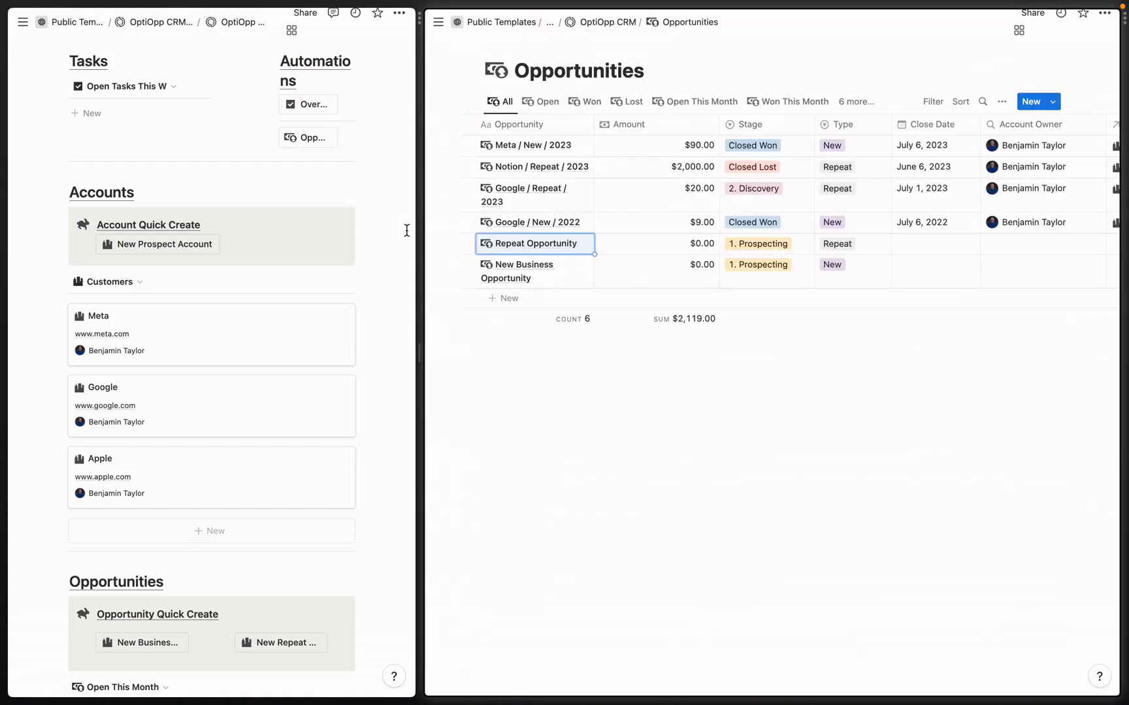
{"action": "mouse_move", "coordinate": [238, 244]}
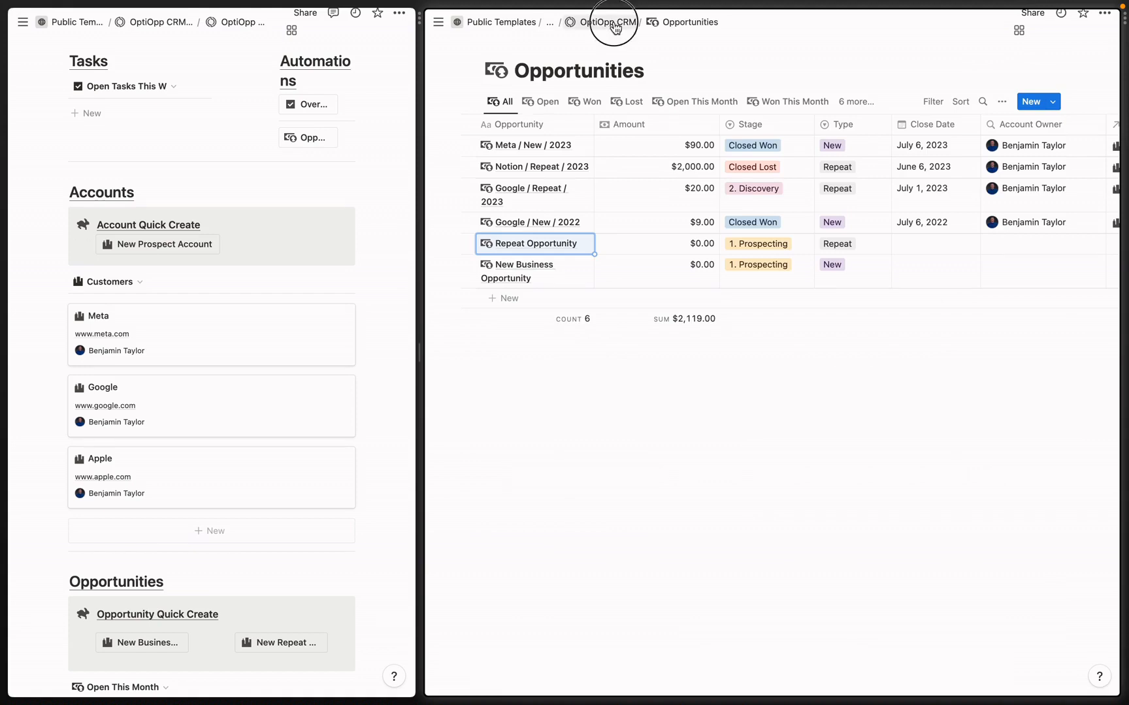
Step: Start a new Accounts template named New Prospect Account from the OptiOpp CRM page
{"action": "left_click", "coordinate": [612, 22]}
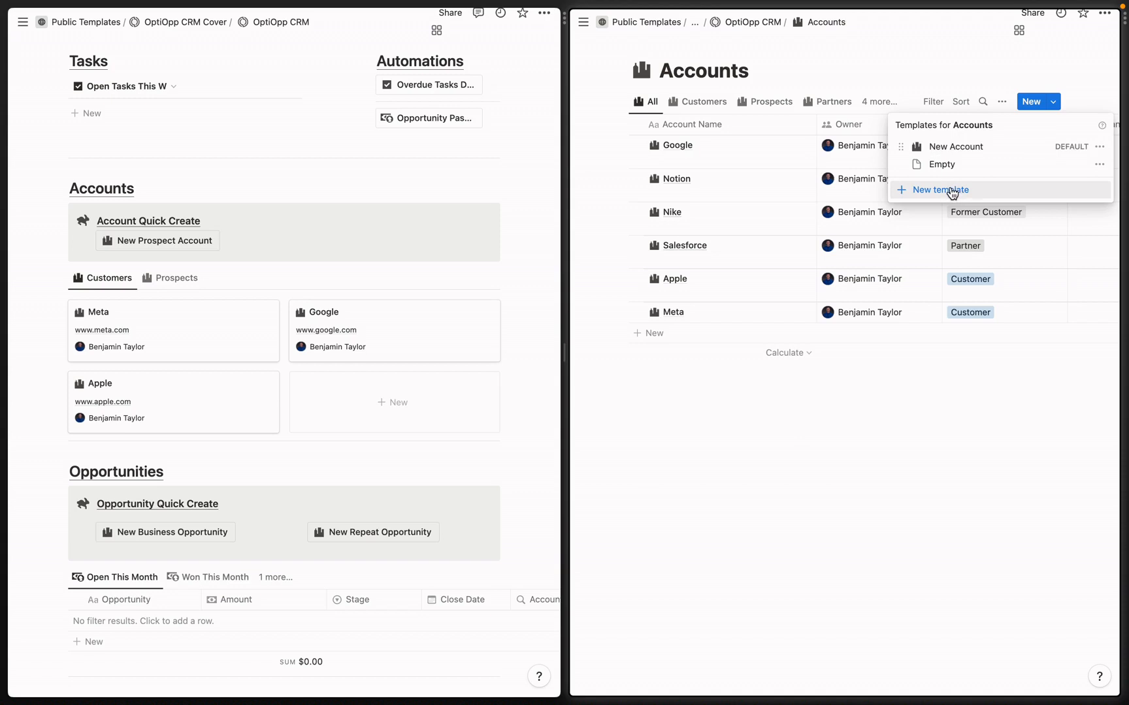
{"action": "mouse_move", "coordinate": [951, 193]}
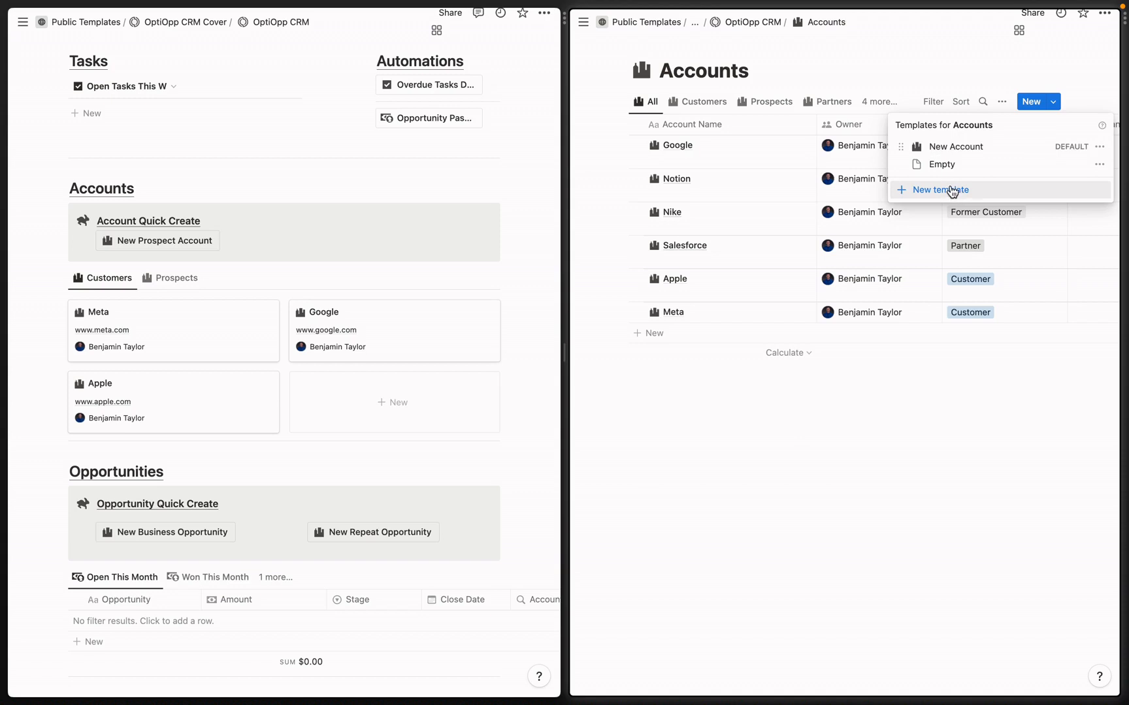
{"action": "left_click", "coordinate": [1098, 146]}
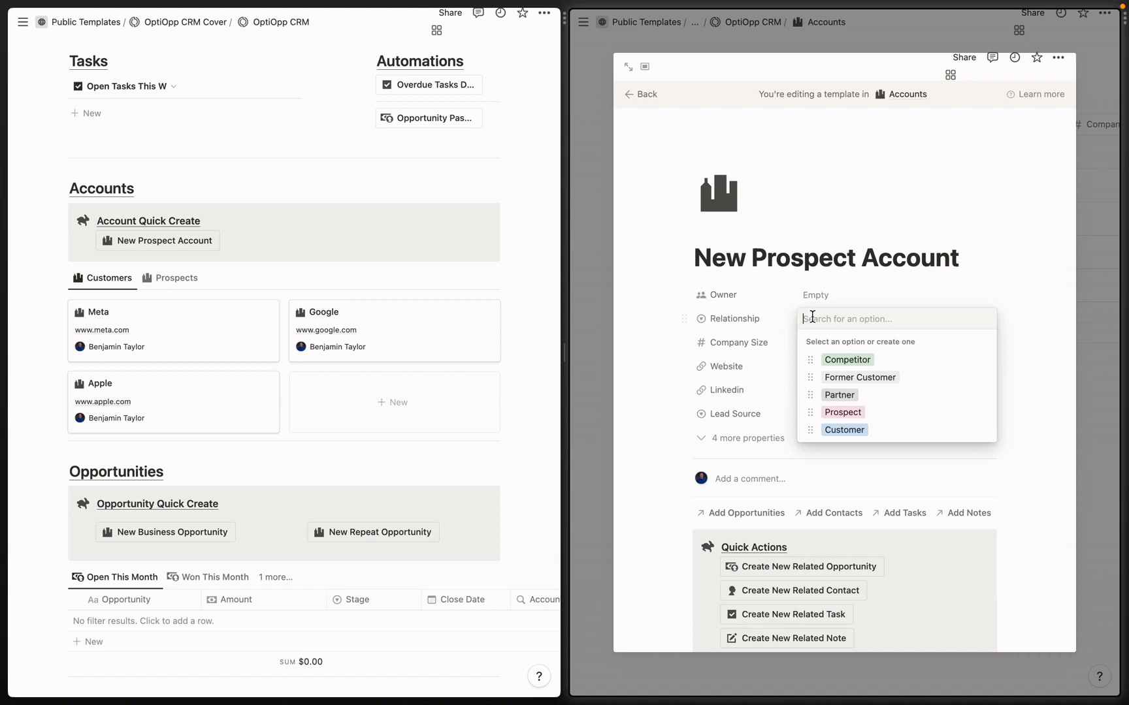
Step: Set Relationship to Prospect and add a 'Prospect To-Do List' heading with its first to-do item
{"action": "left_click", "coordinate": [841, 411]}
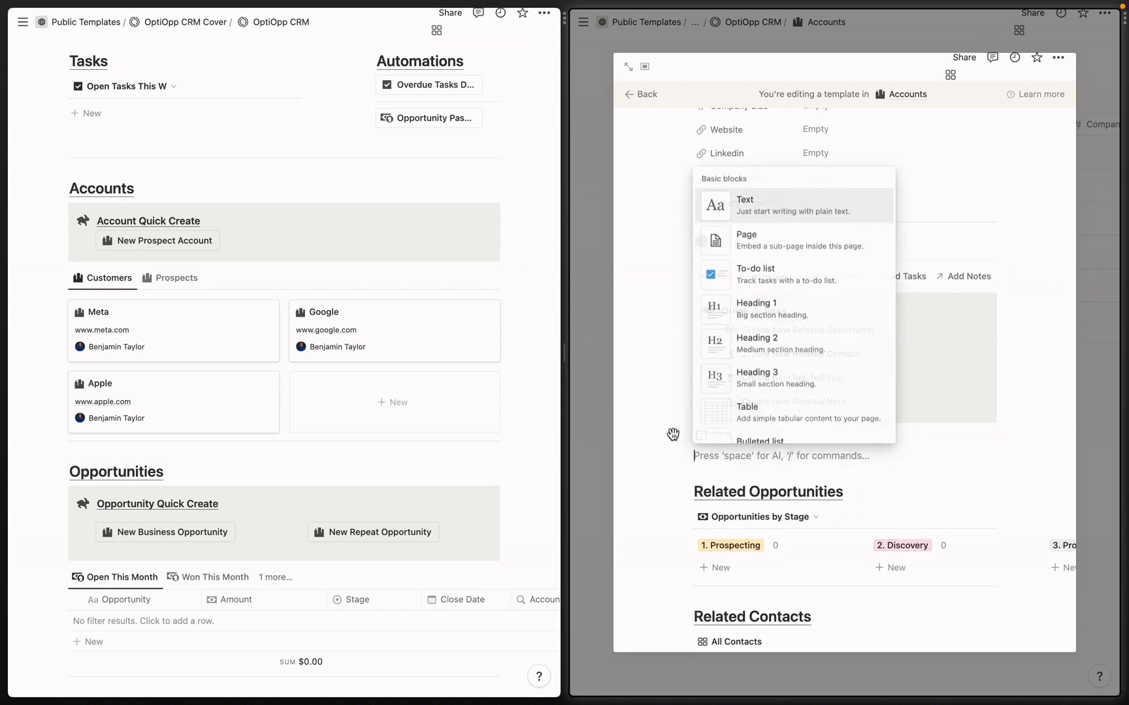
{"action": "left_click", "coordinate": [757, 344]}
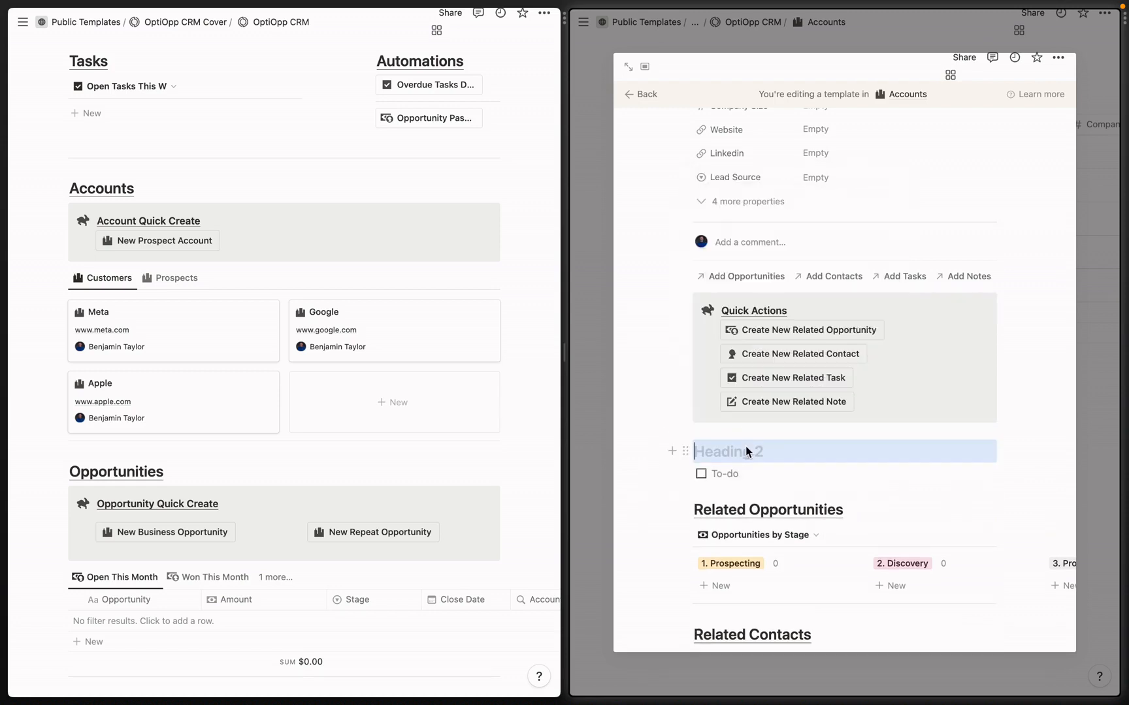
{"action": "type", "text": "Prospect To-Do List"}
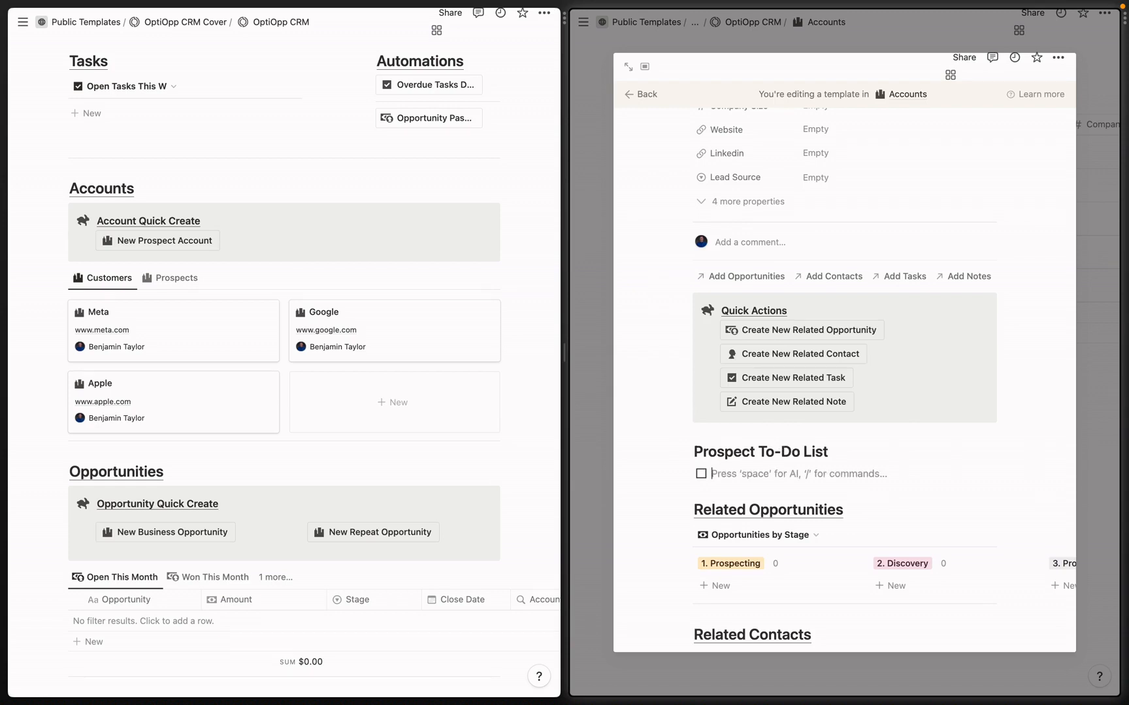
{"action": "type", "text": "Evl"}
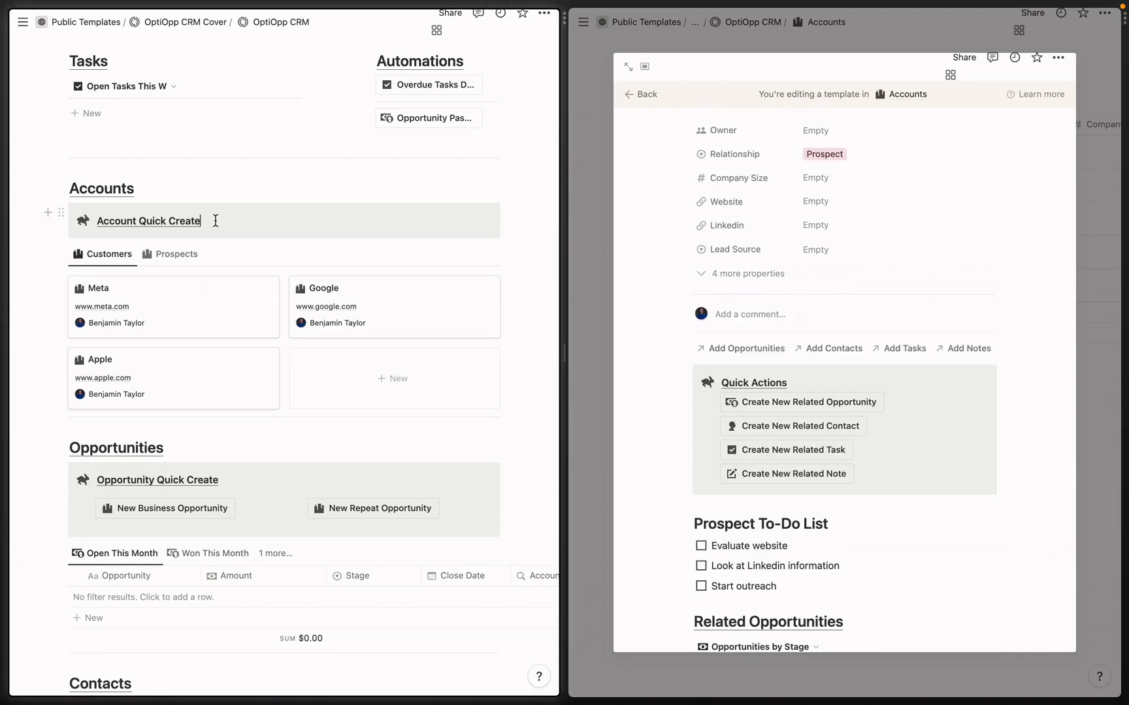
Step: Add a New Prospect Account button with a confirmation step asking about creating a prospect account
{"action": "type", "text": "b"}
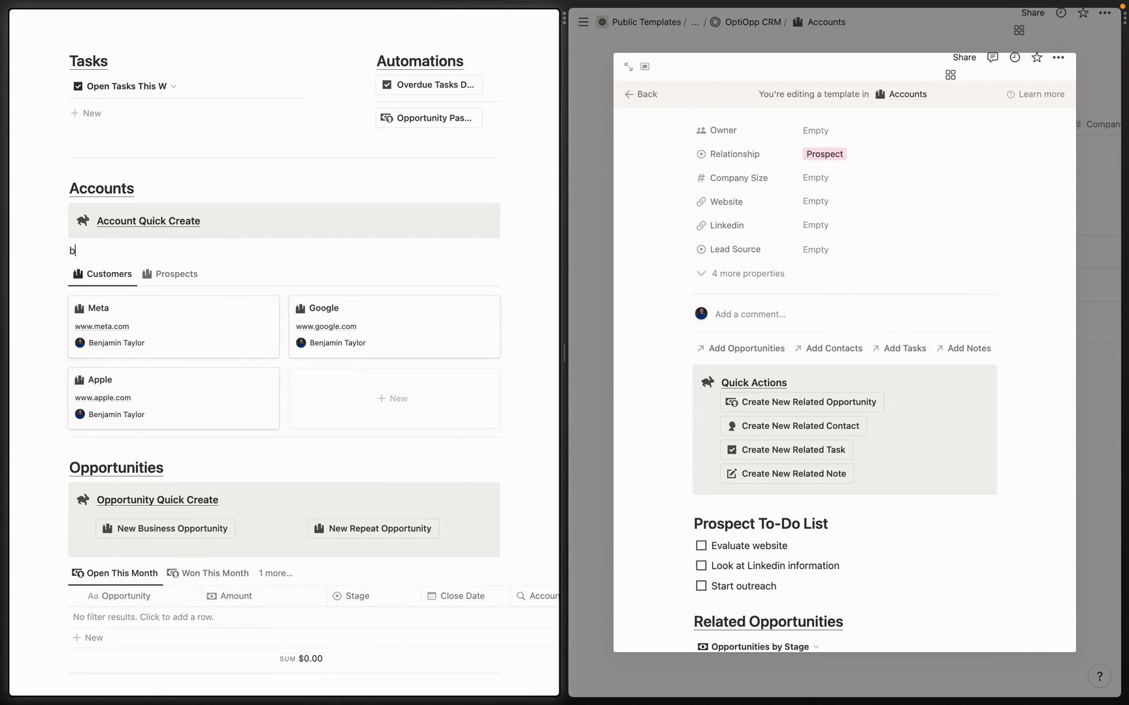
{"action": "type", "text": "/"}
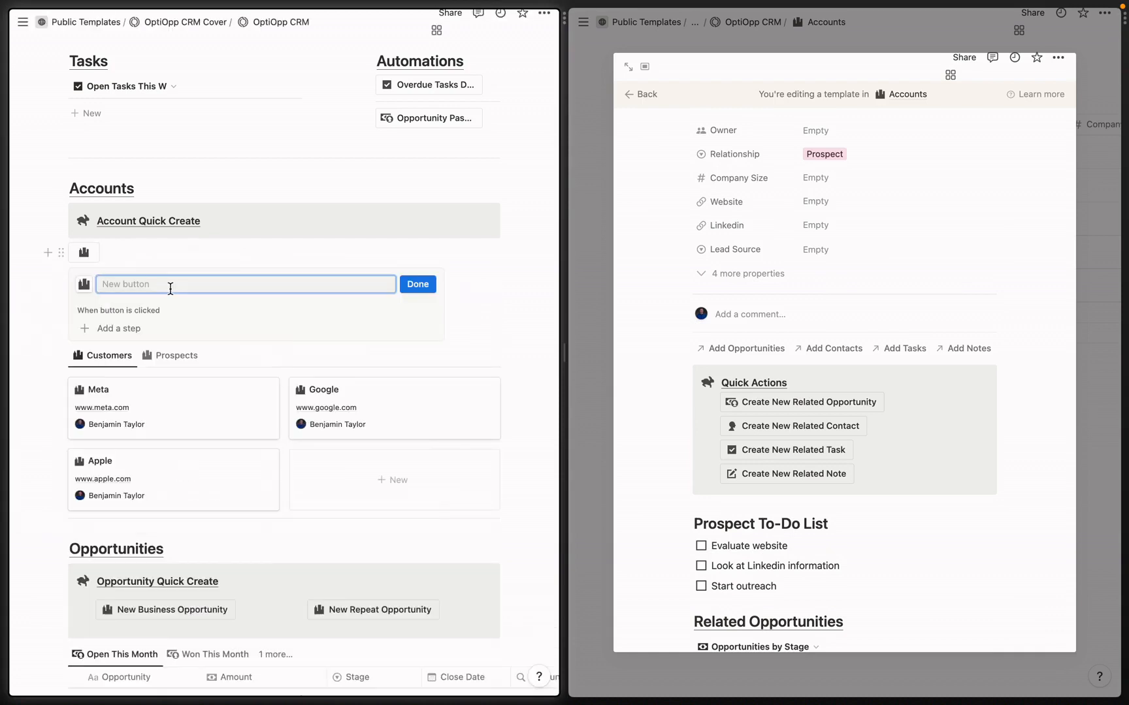
{"action": "type", "text": "New Prospect Account"}
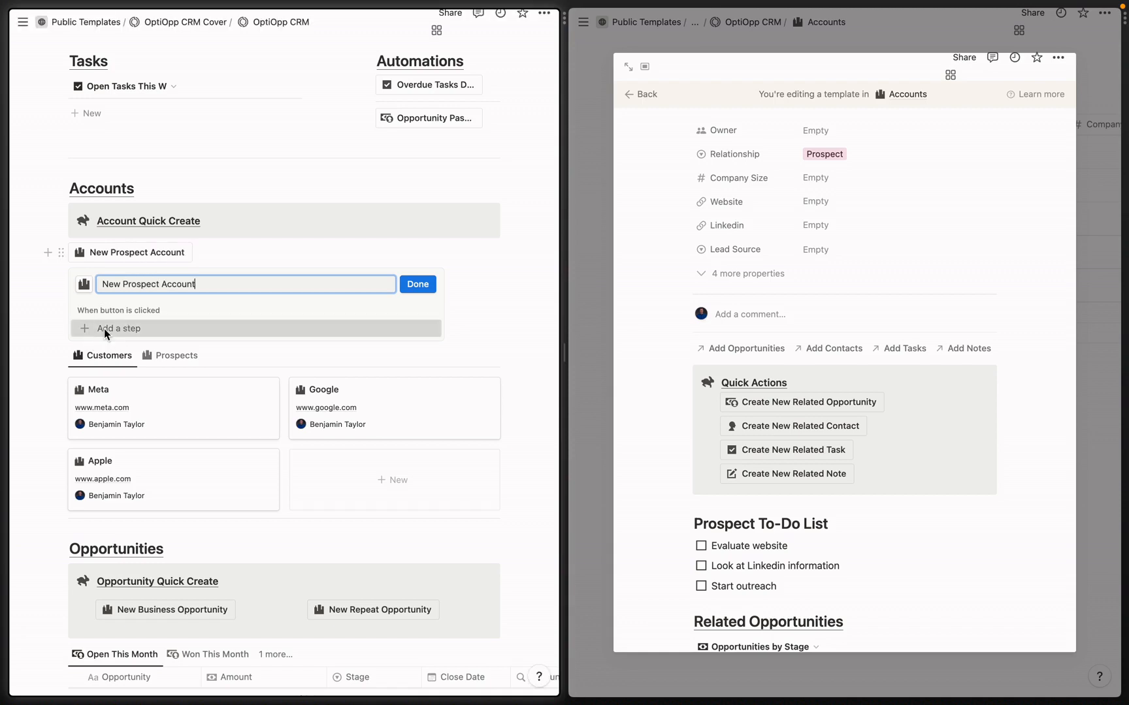
{"action": "left_click", "coordinate": [119, 328]}
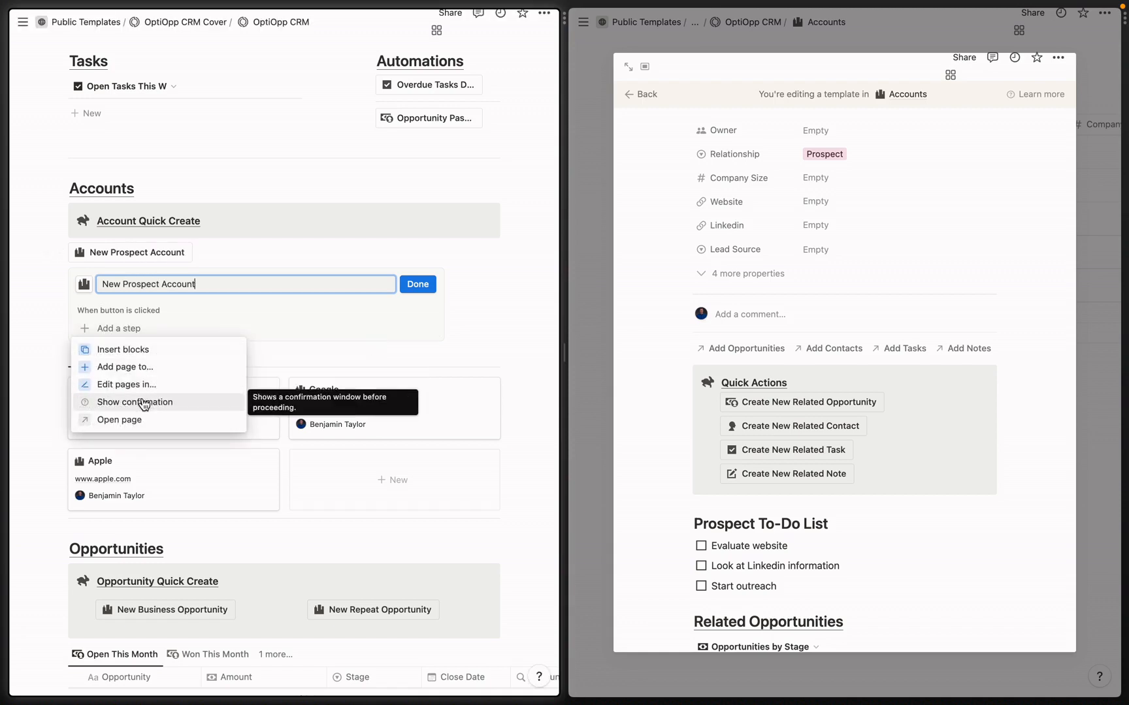
{"action": "left_click", "coordinate": [134, 401]}
{"action": "type", "text": "Are you sure you want to create a ne"}
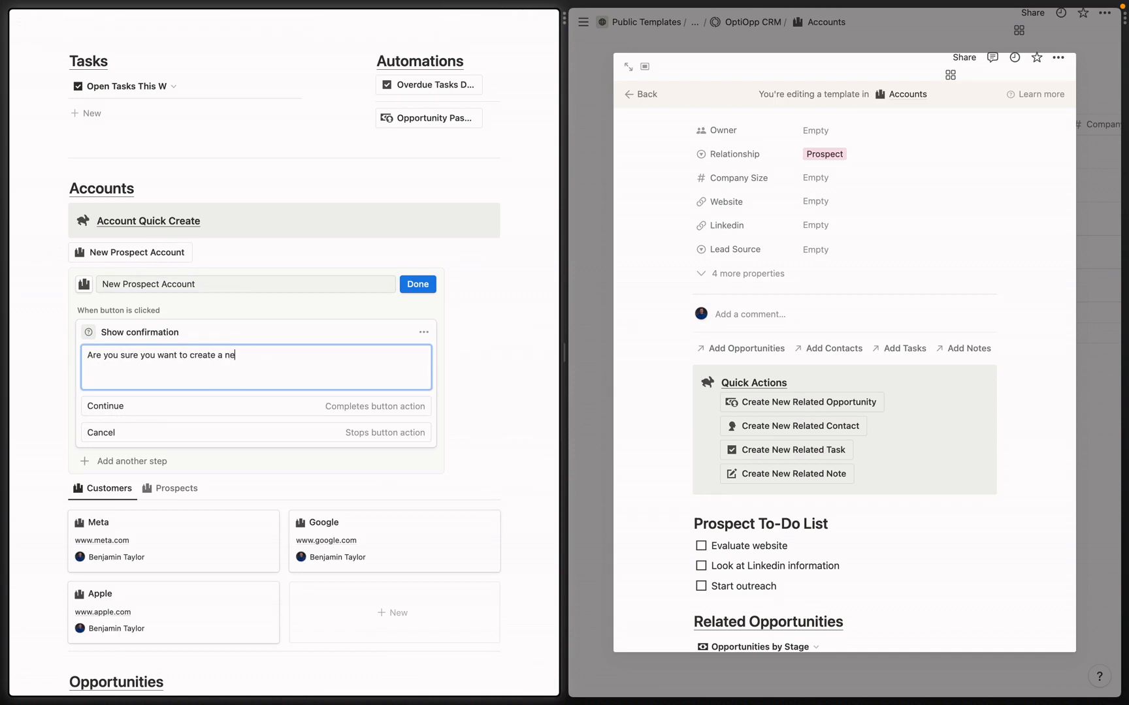
{"action": "left_click", "coordinate": [130, 462]}
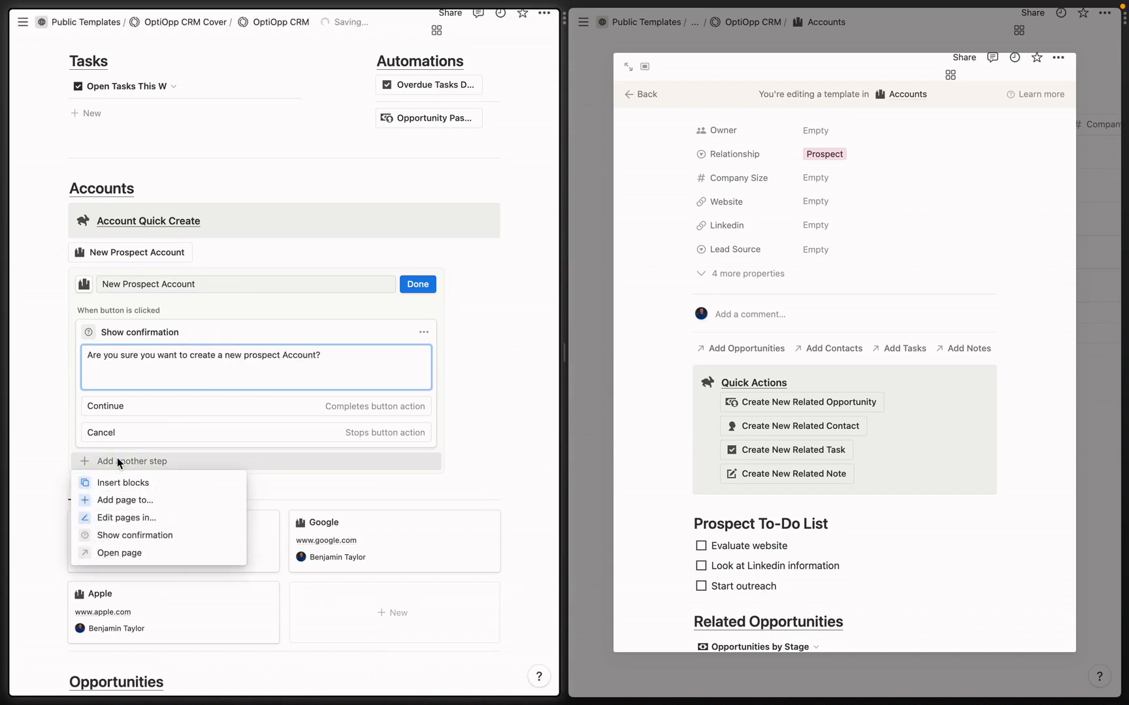
{"action": "mouse_move", "coordinate": [123, 500]}
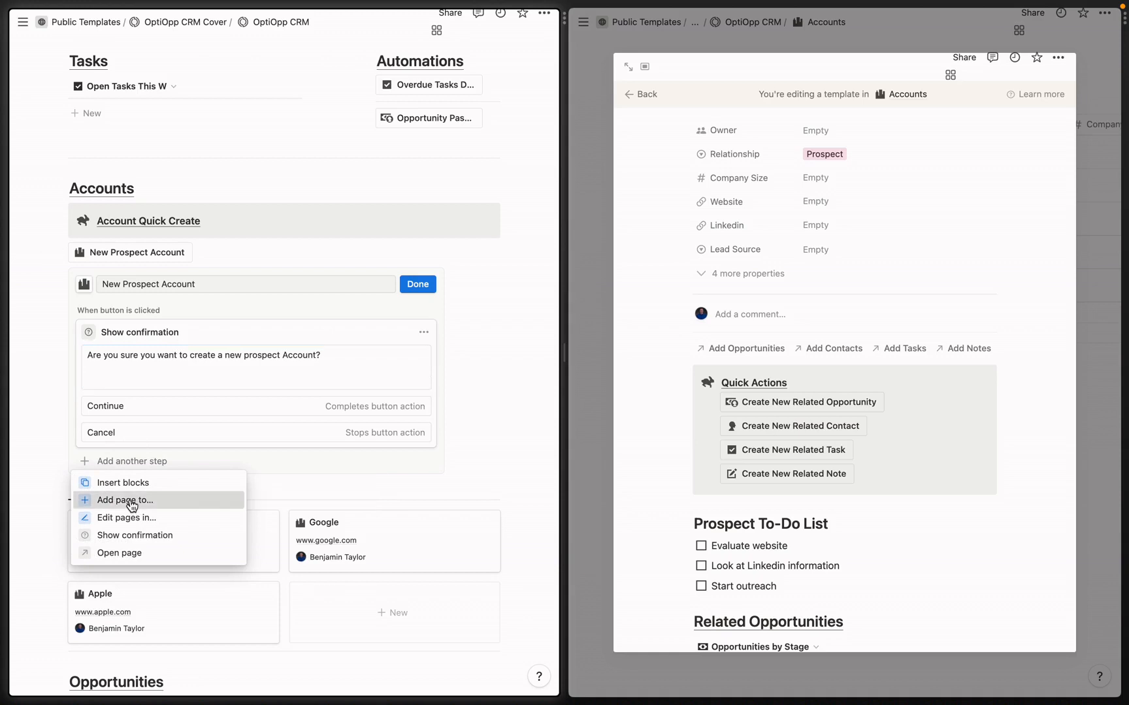
Step: Make the button add an Accounts page from the New Prospect Account template and open it
{"action": "left_click", "coordinate": [122, 500]}
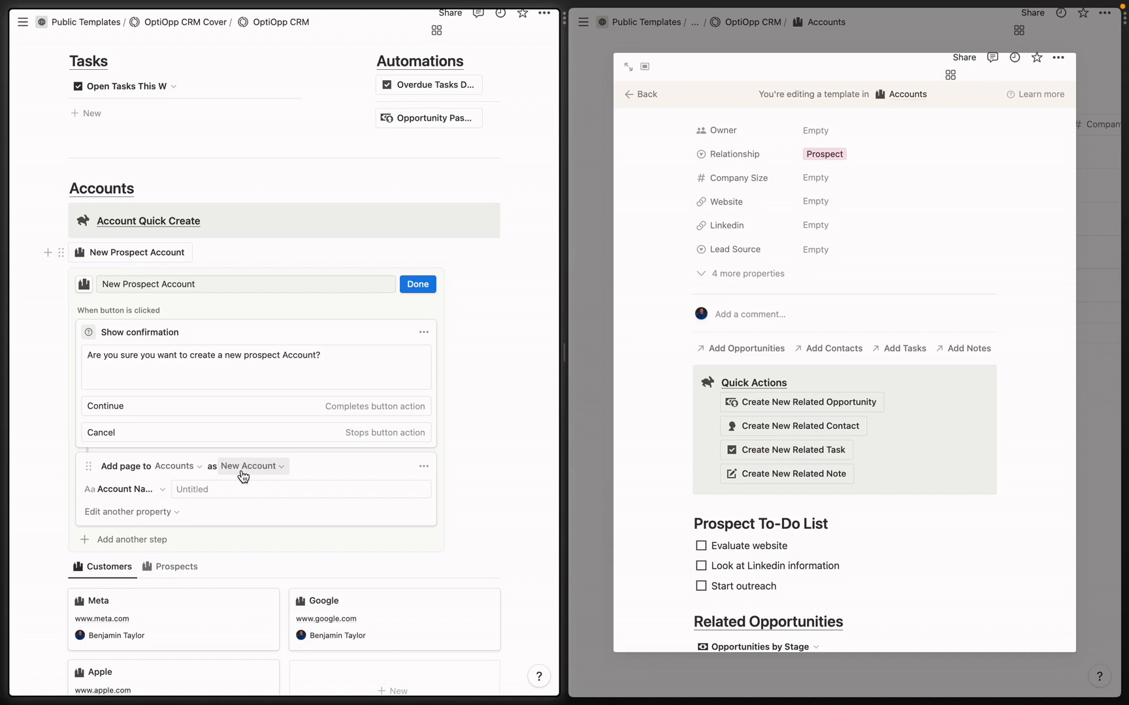
{"action": "mouse_move", "coordinate": [259, 469]}
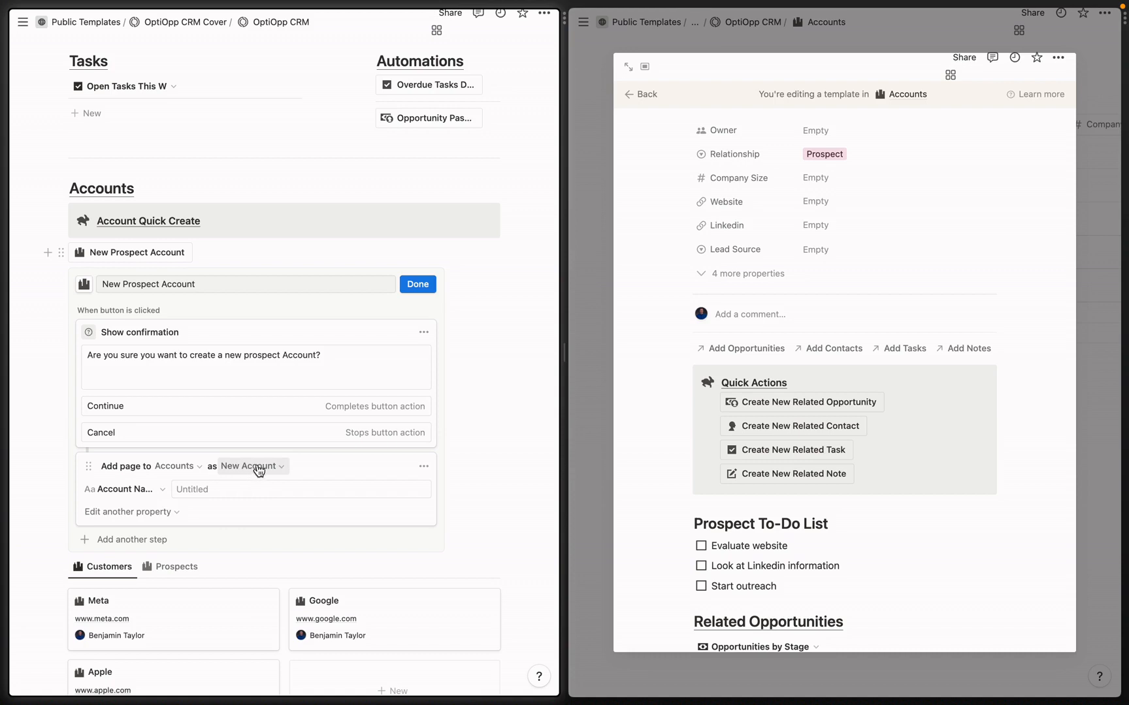
{"action": "left_click", "coordinate": [250, 467]}
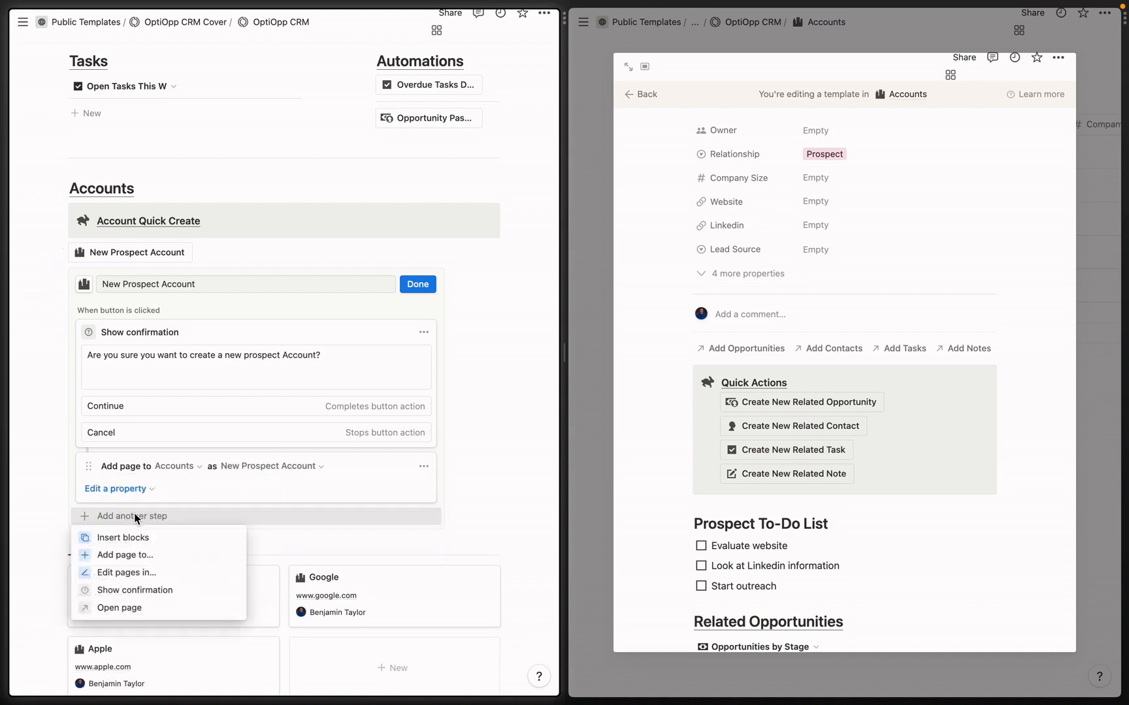
{"action": "left_click", "coordinate": [119, 607]}
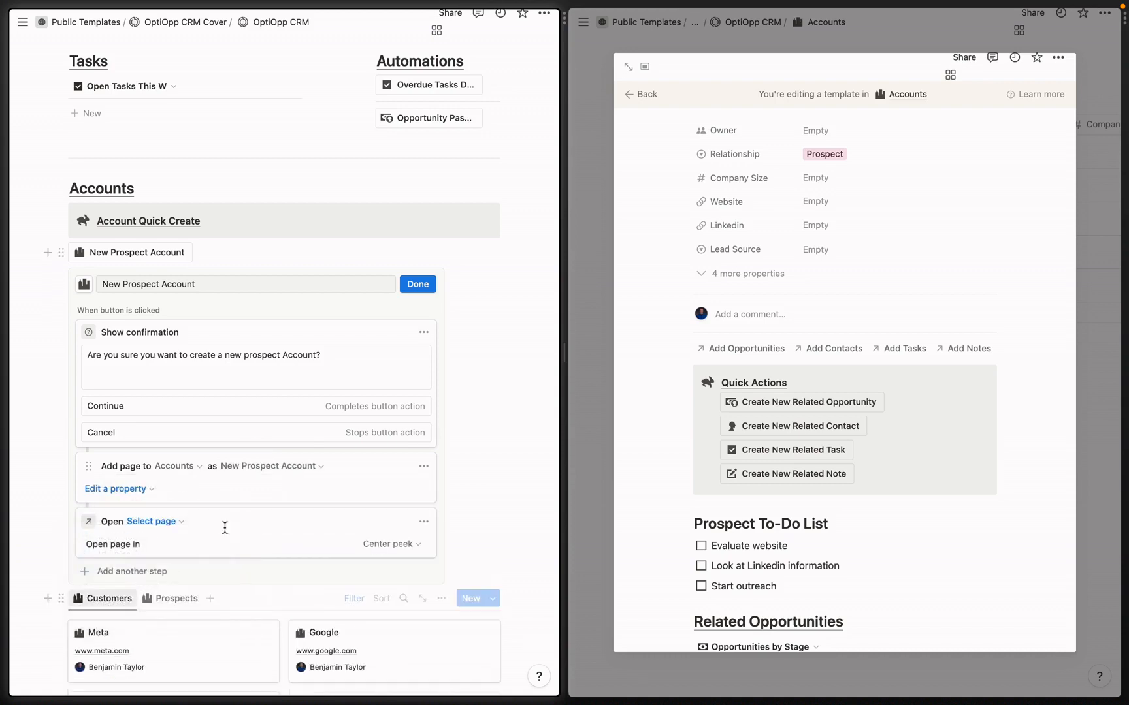
{"action": "left_click", "coordinate": [151, 521]}
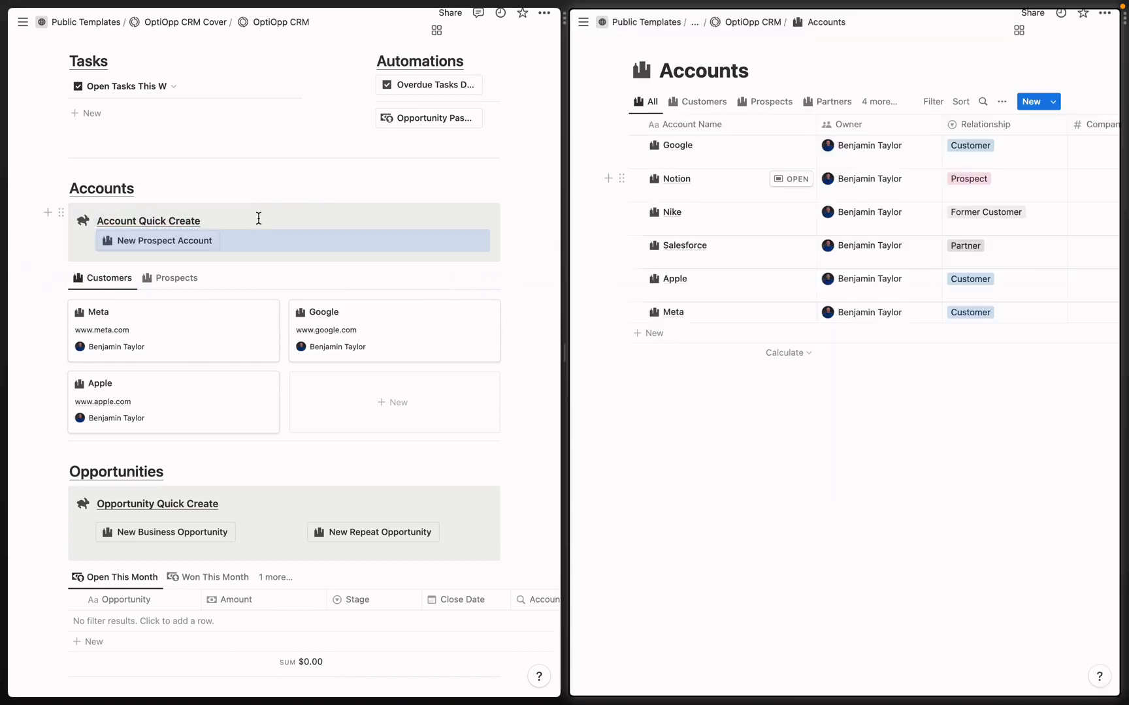
{"action": "mouse_move", "coordinate": [166, 240]}
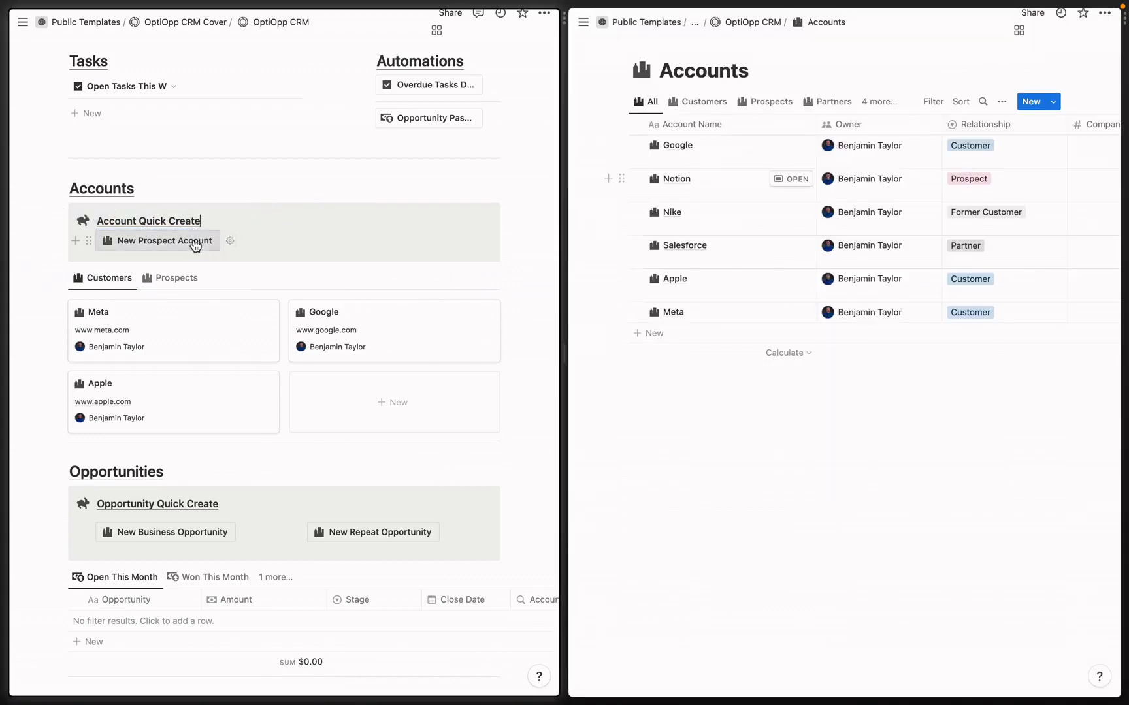
Step: Run the New Prospect Account button, confirm, review the created Prospect page, then list Accounts templates
{"action": "left_click", "coordinate": [161, 240]}
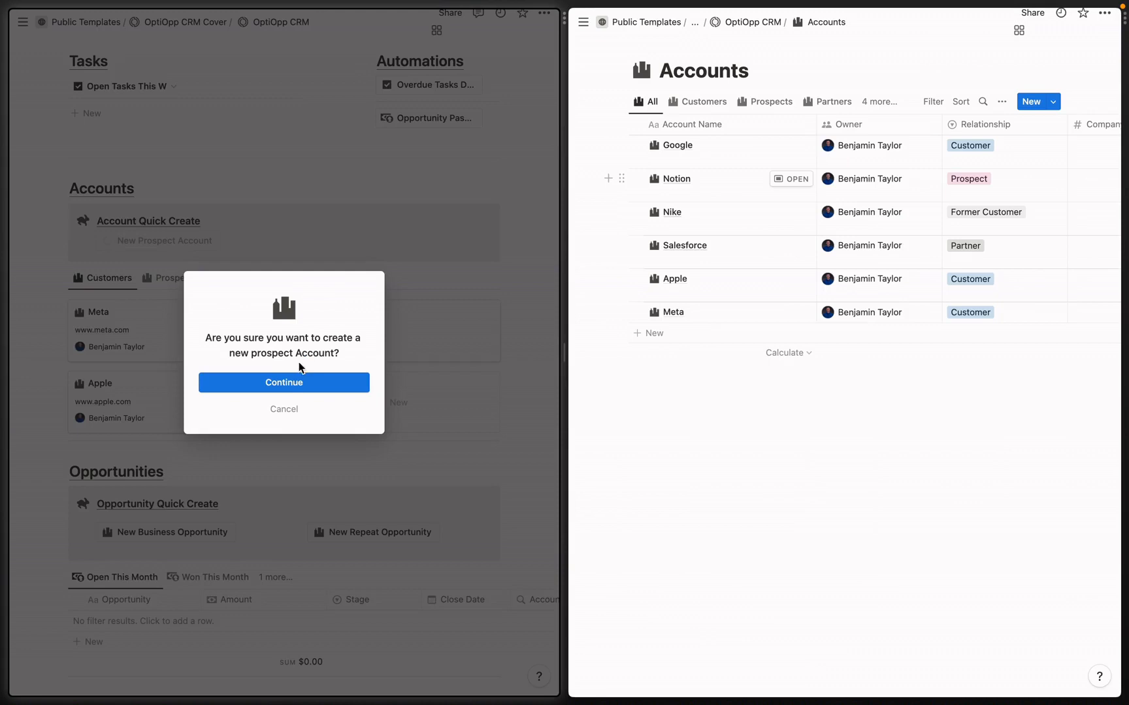
{"action": "left_click", "coordinate": [284, 383]}
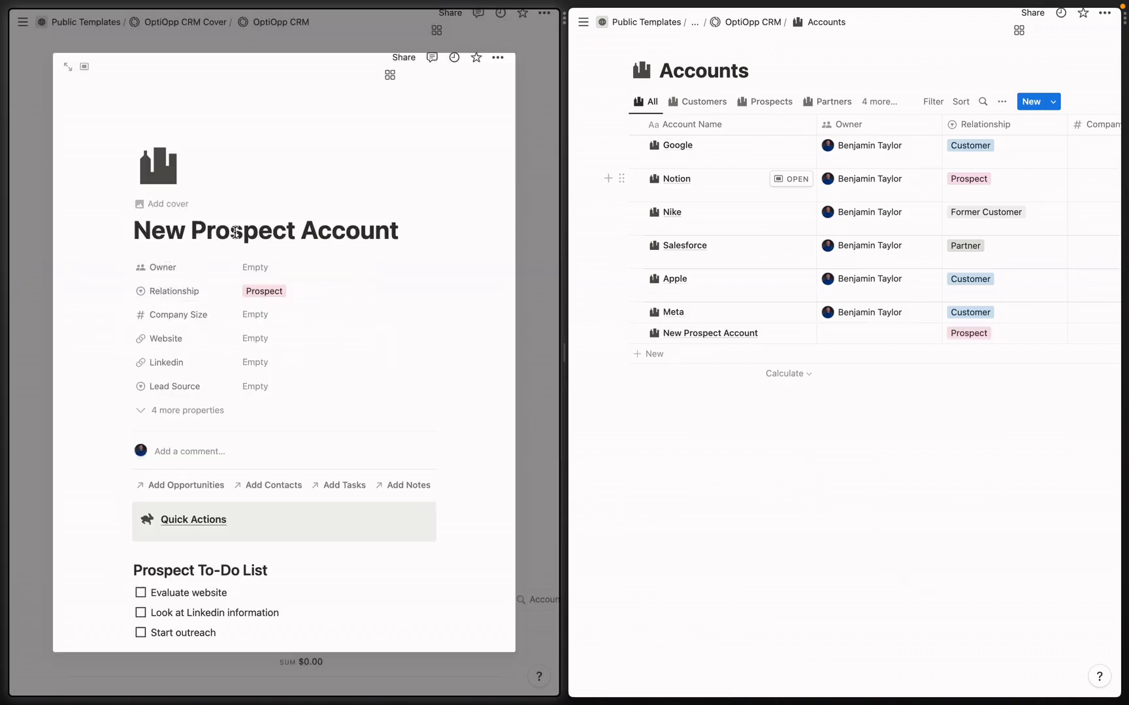
{"action": "left_click", "coordinate": [193, 519]}
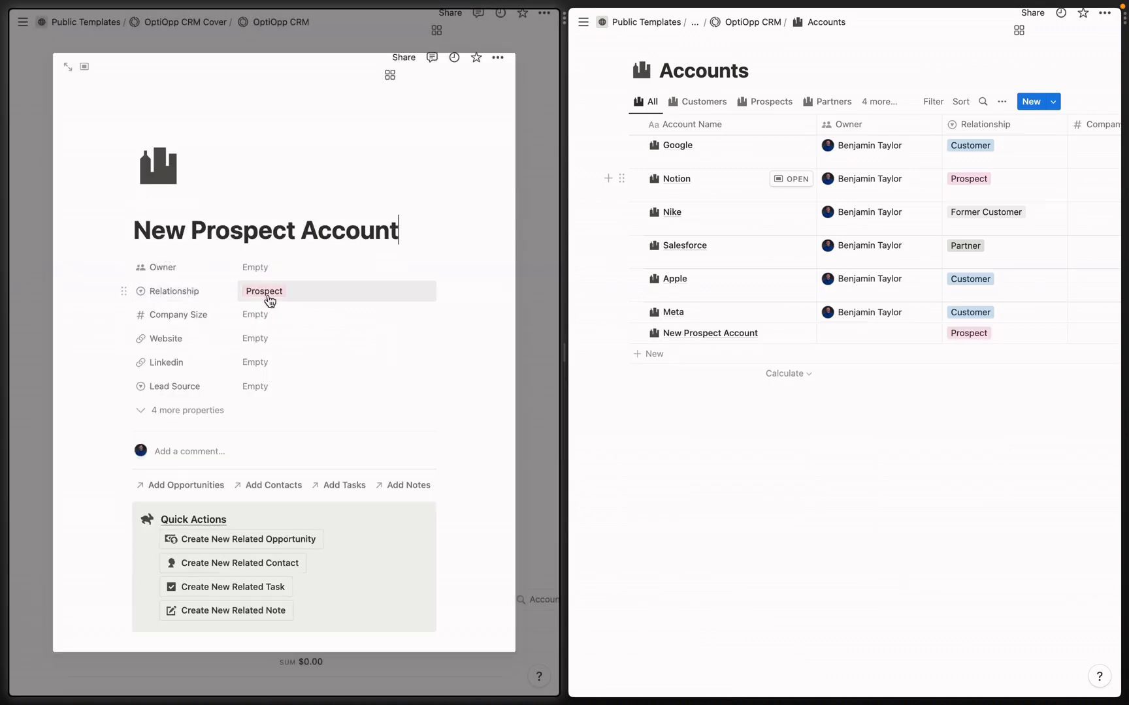
{"action": "scroll", "scroll_direction": "down", "scroll_amount": 3}
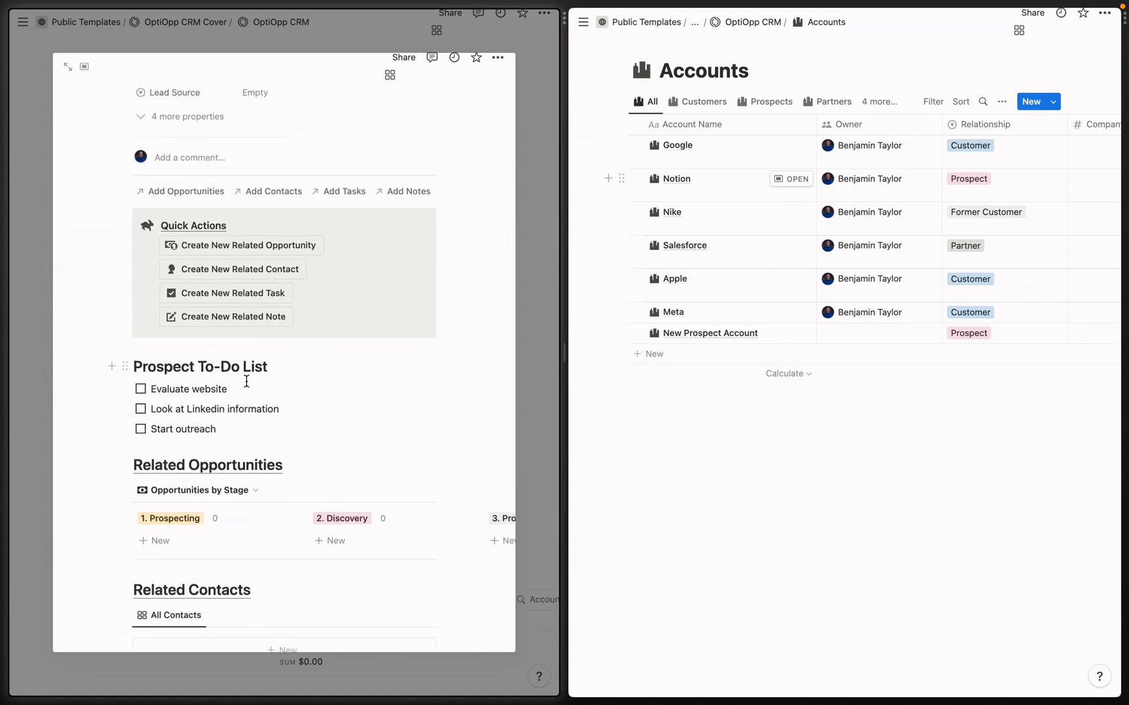
{"action": "mouse_move", "coordinate": [716, 337]}
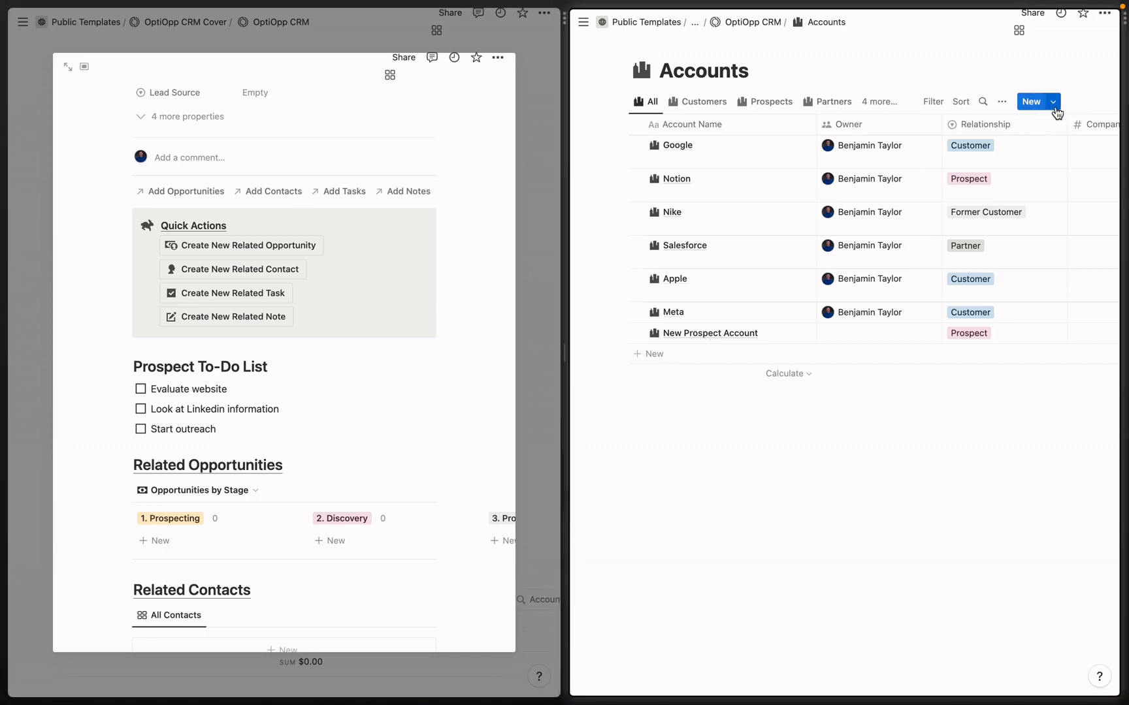
{"action": "left_click", "coordinate": [1053, 102]}
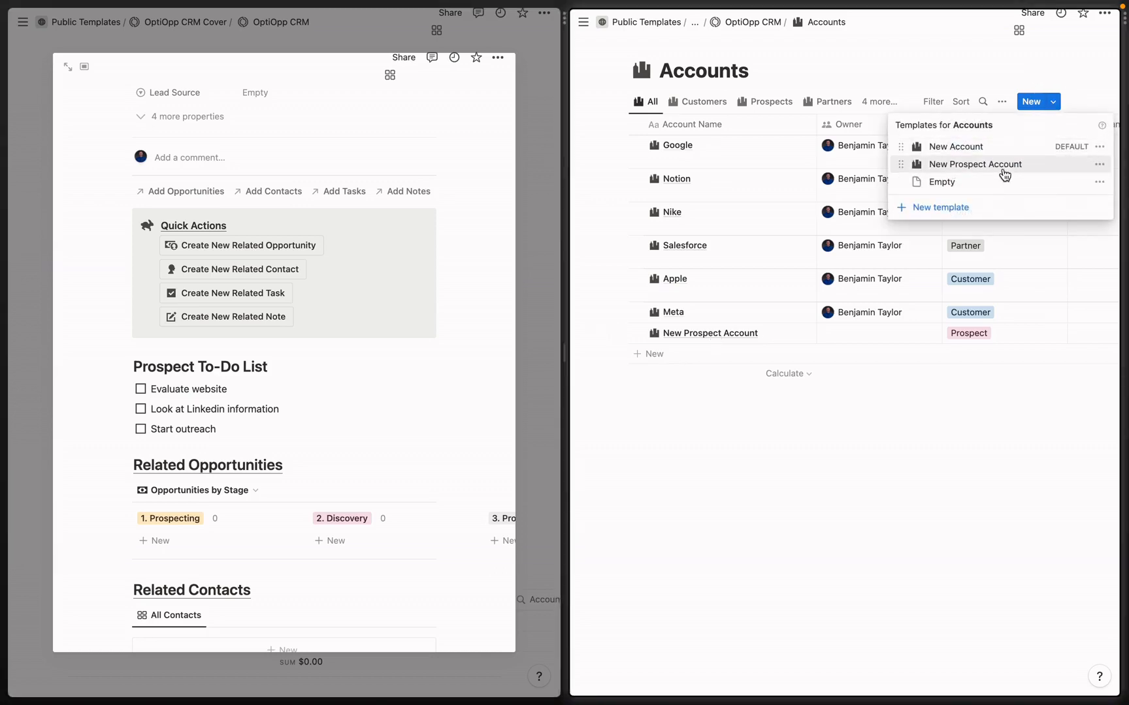